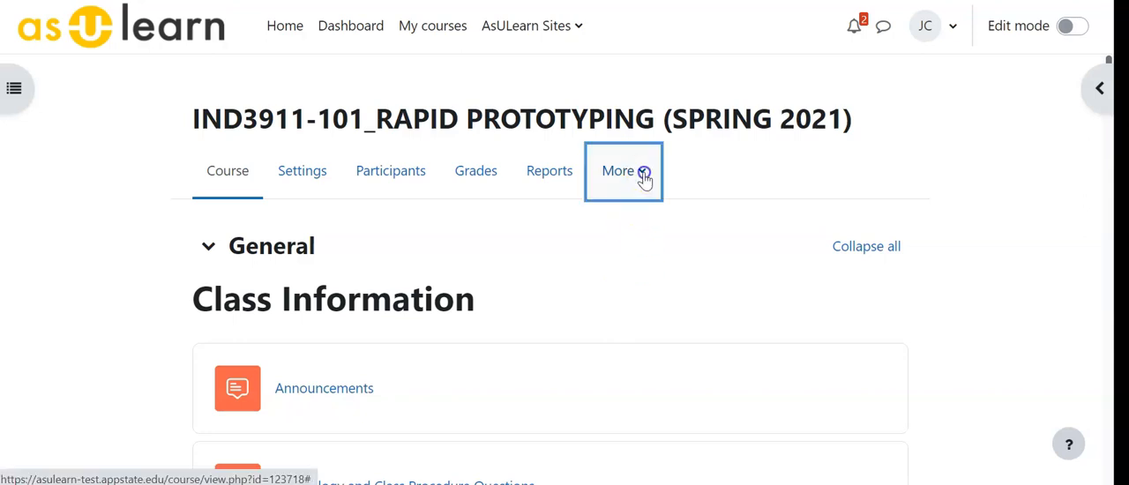
- Expand the More menu in the Rapid Prototyping course navigation to reach the report options
{"action": "left_click", "coordinate": [623, 169]}
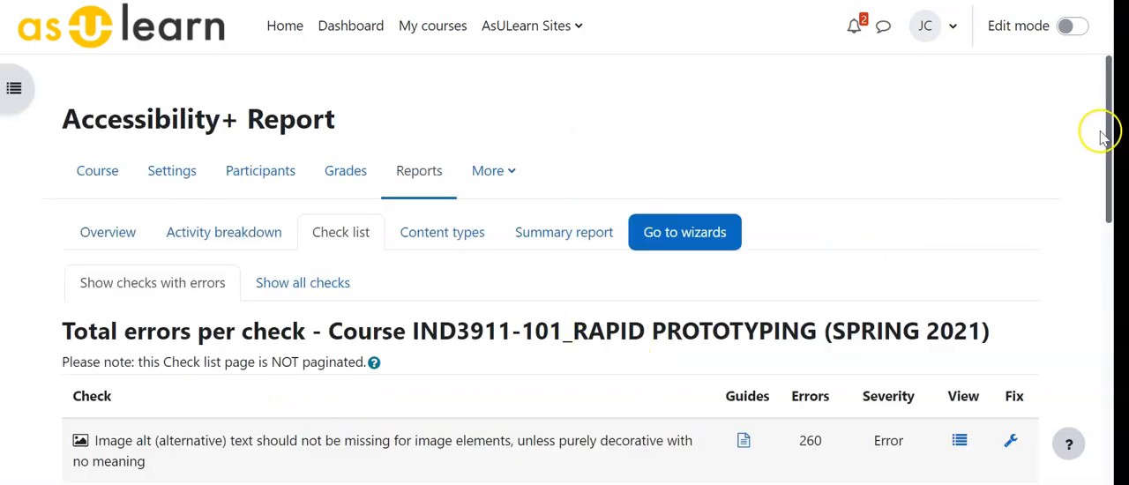
{"action": "scroll", "scroll_direction": "down", "scroll_amount": 3}
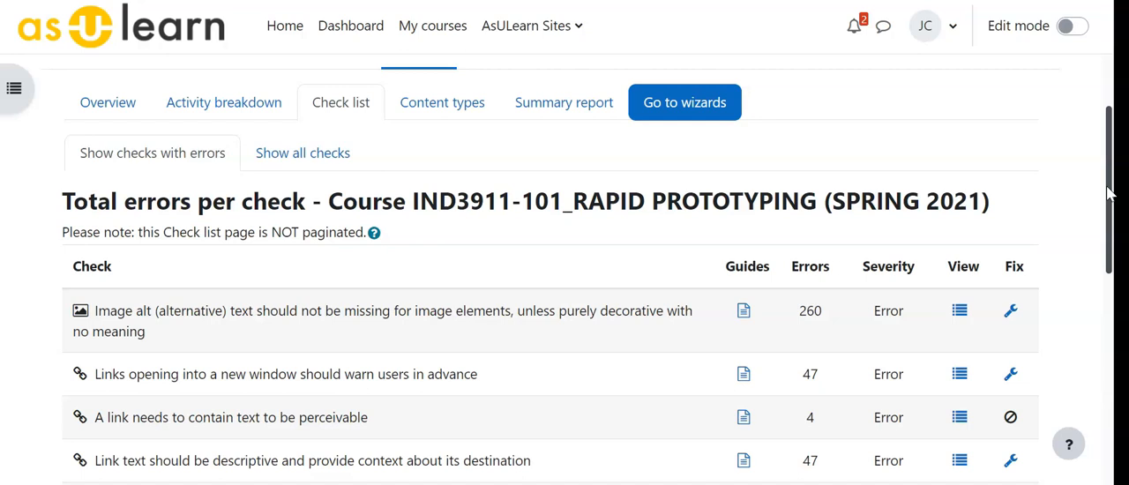
{"action": "mouse_move", "coordinate": [335, 124]}
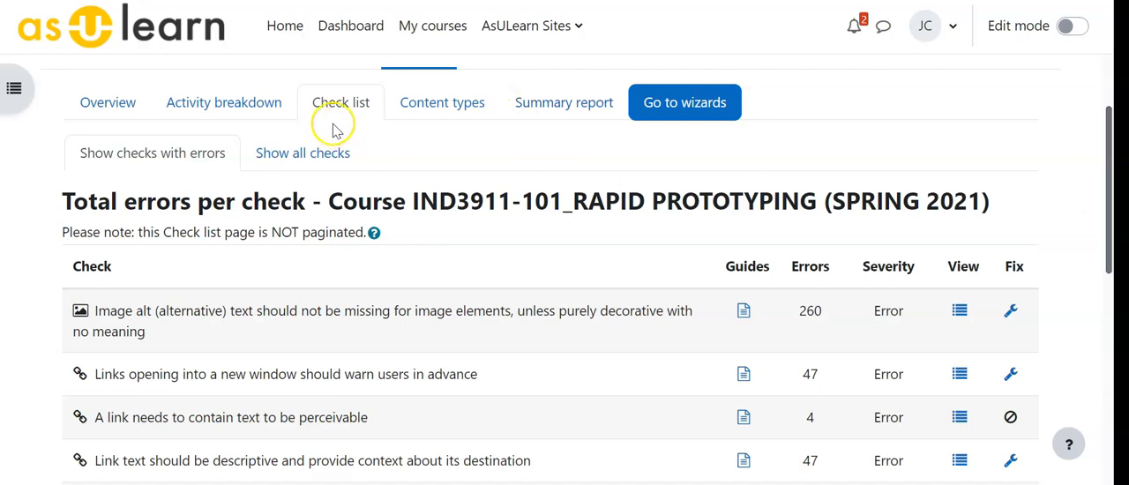
{"action": "mouse_move", "coordinate": [1101, 180]}
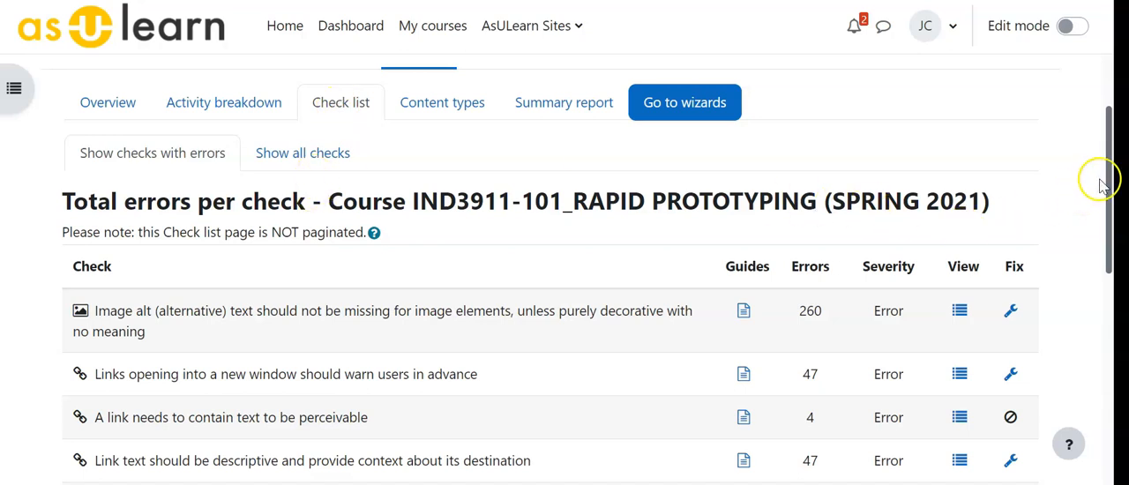
{"action": "scroll", "scroll_direction": "down", "scroll_amount": 3}
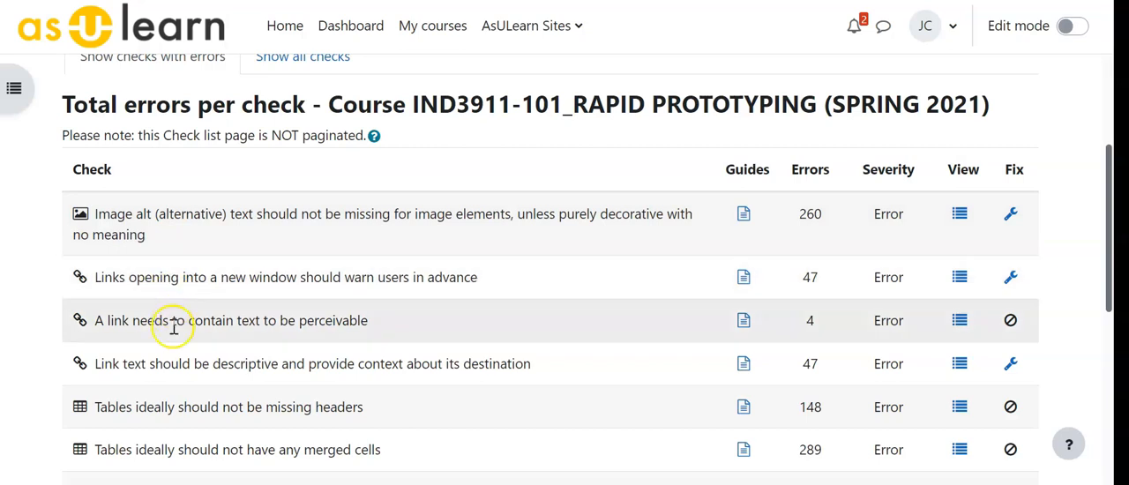
{"action": "mouse_move", "coordinate": [106, 213]}
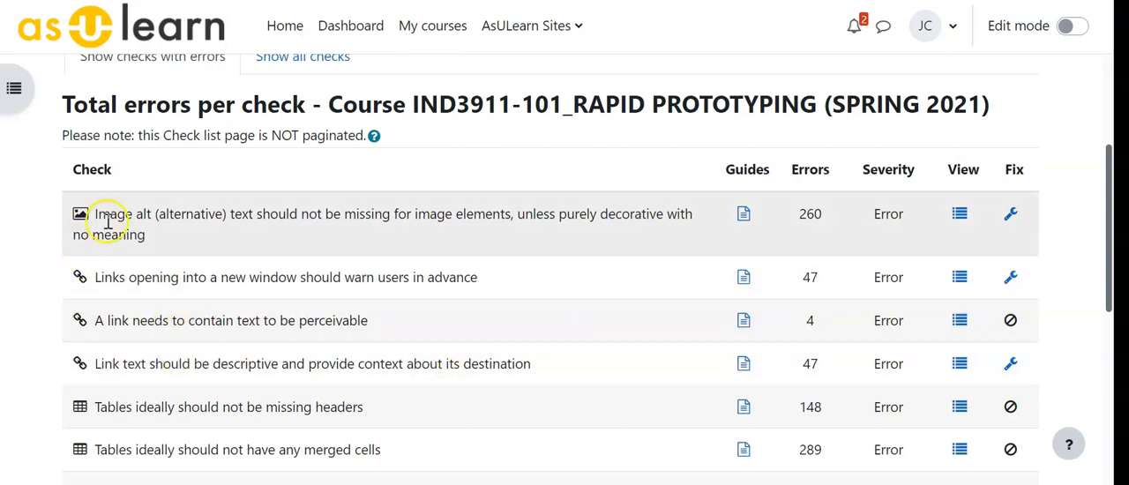
{"action": "mouse_move", "coordinate": [148, 216]}
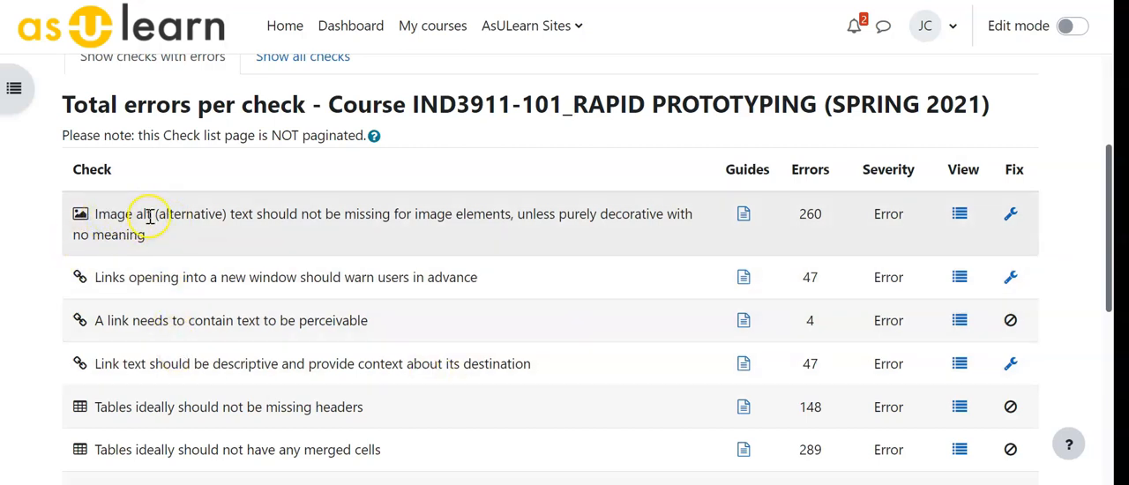
{"action": "mouse_move", "coordinate": [642, 227]}
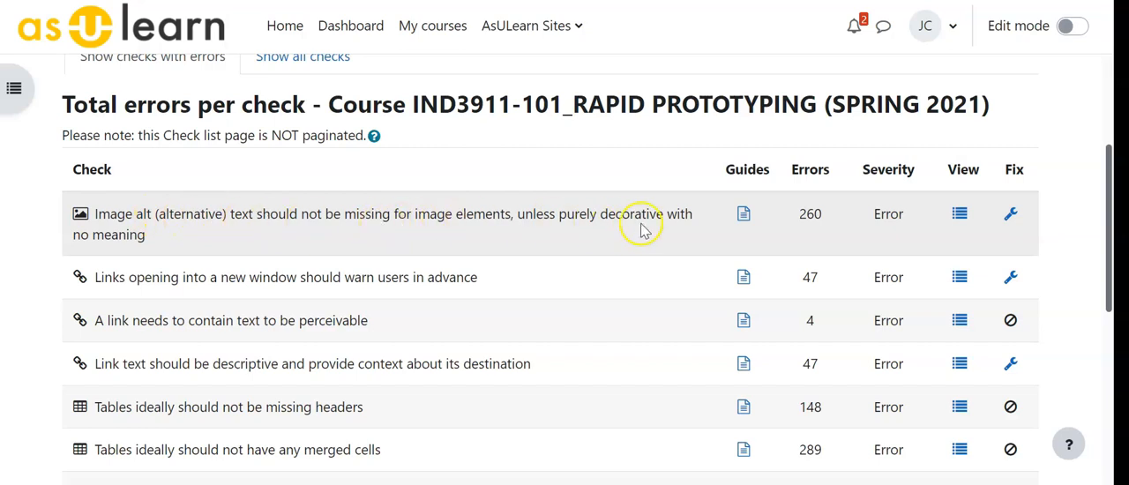
{"action": "mouse_move", "coordinate": [724, 216]}
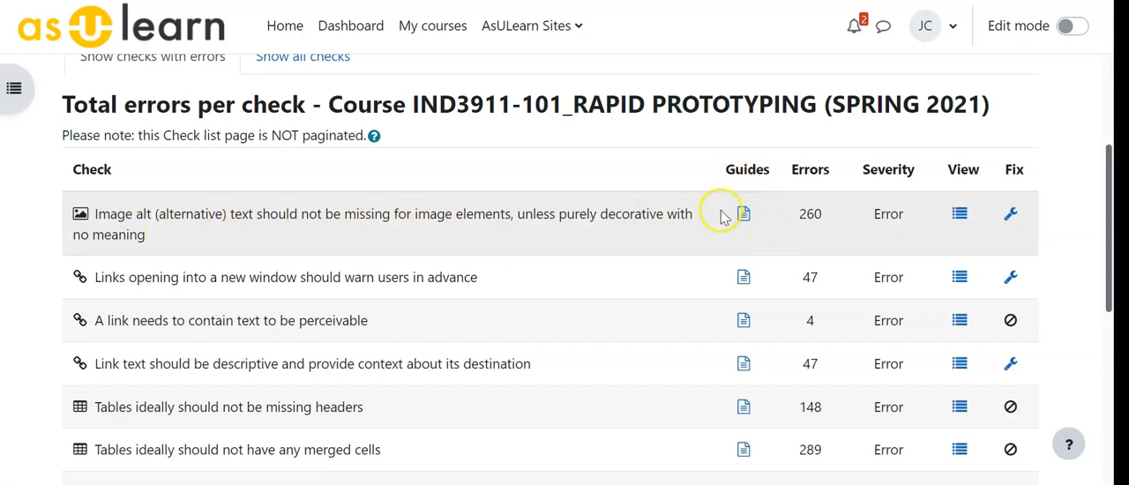
{"action": "mouse_move", "coordinate": [768, 227]}
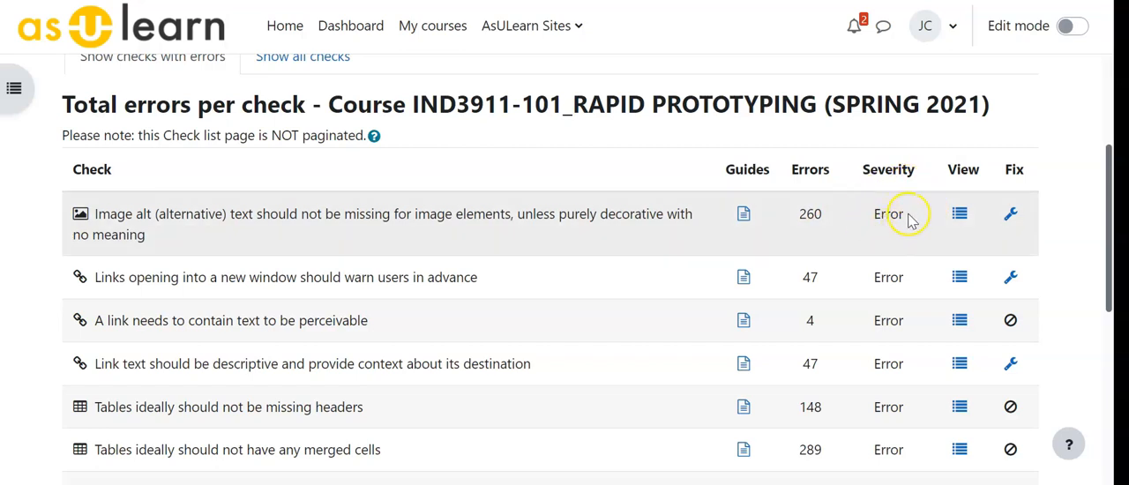
{"action": "mouse_move", "coordinate": [891, 212]}
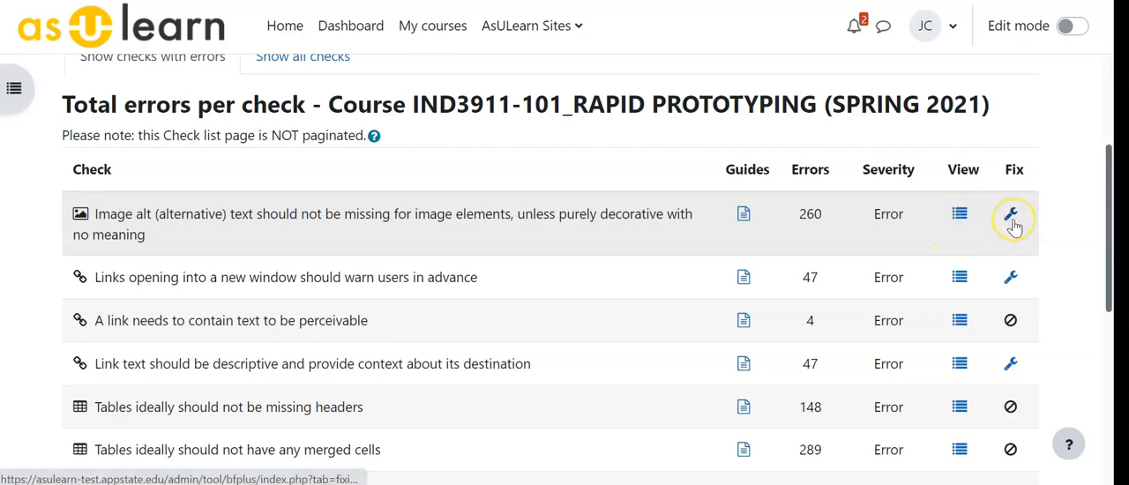
{"action": "mouse_move", "coordinate": [970, 226]}
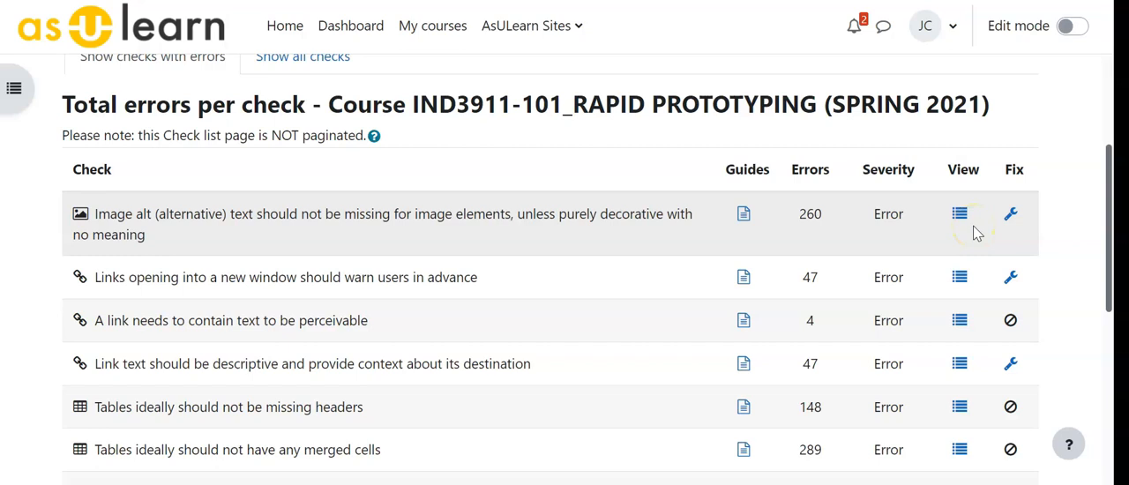
{"action": "mouse_move", "coordinate": [1003, 229]}
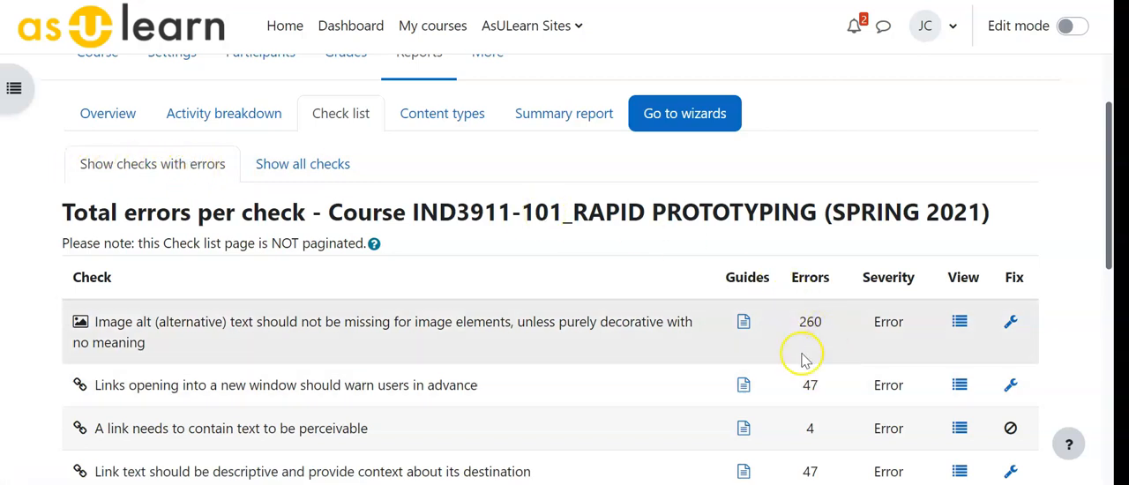
{"action": "left_click", "coordinate": [304, 164]}
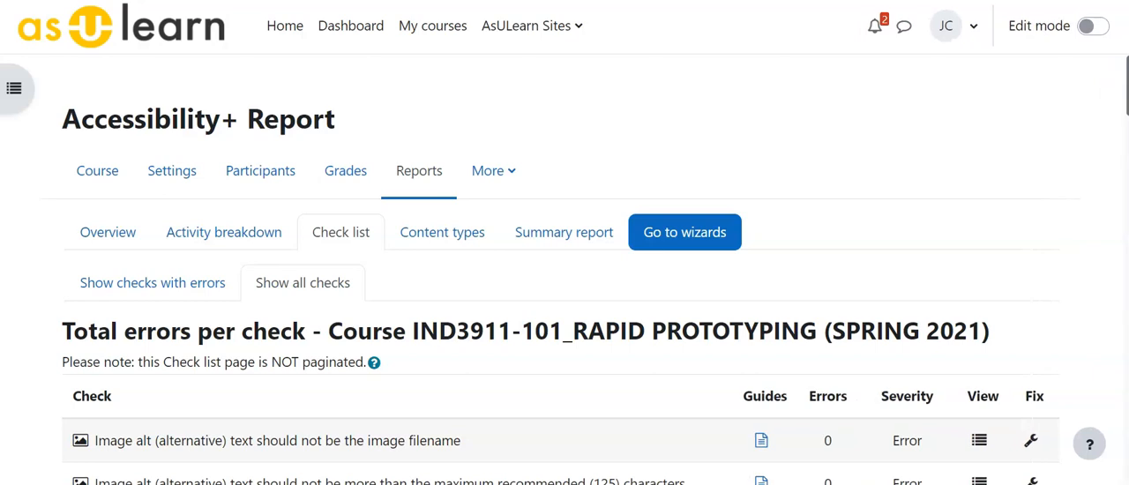
{"action": "scroll", "scroll_direction": "down", "scroll_amount": 3}
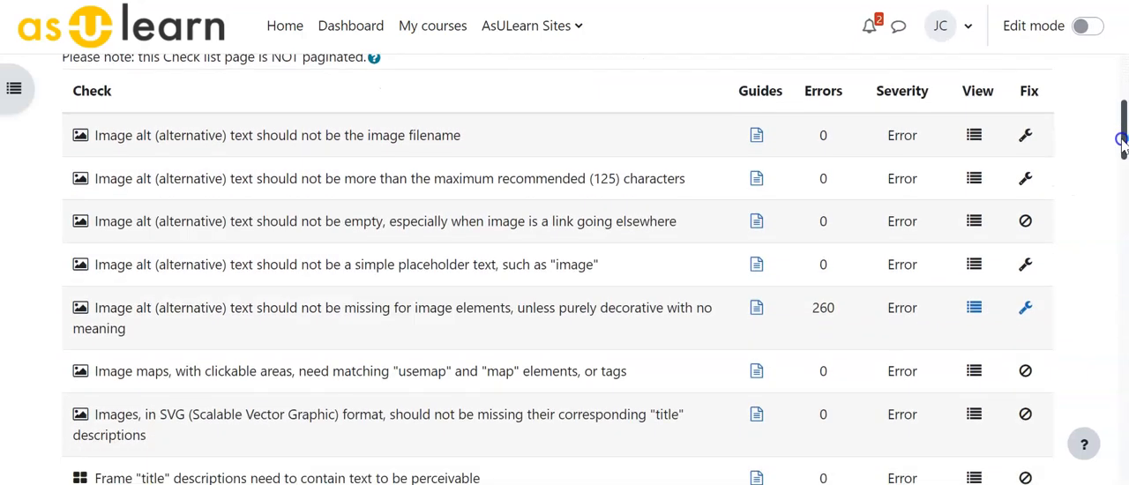
{"action": "scroll", "scroll_direction": "down", "scroll_amount": 3}
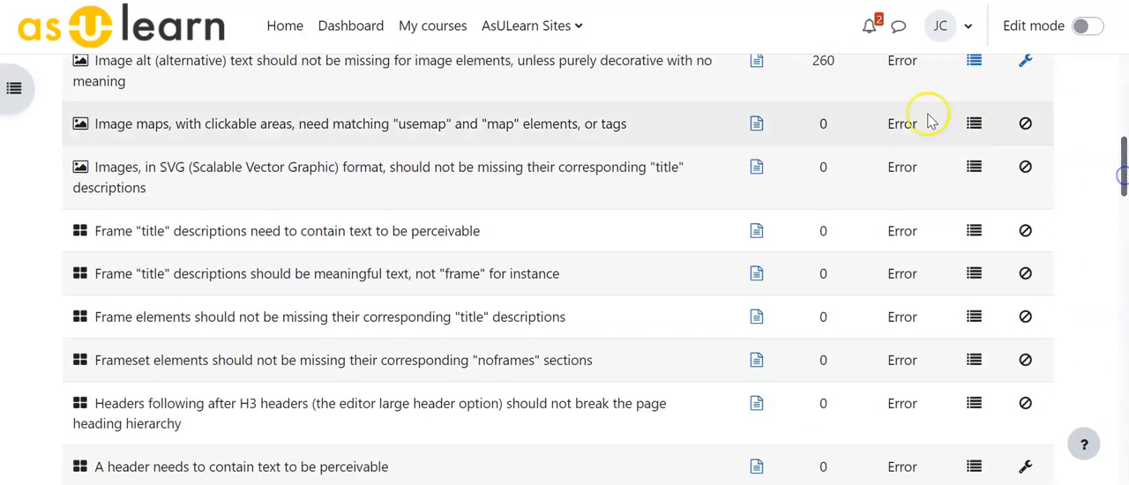
{"action": "mouse_move", "coordinate": [814, 273]}
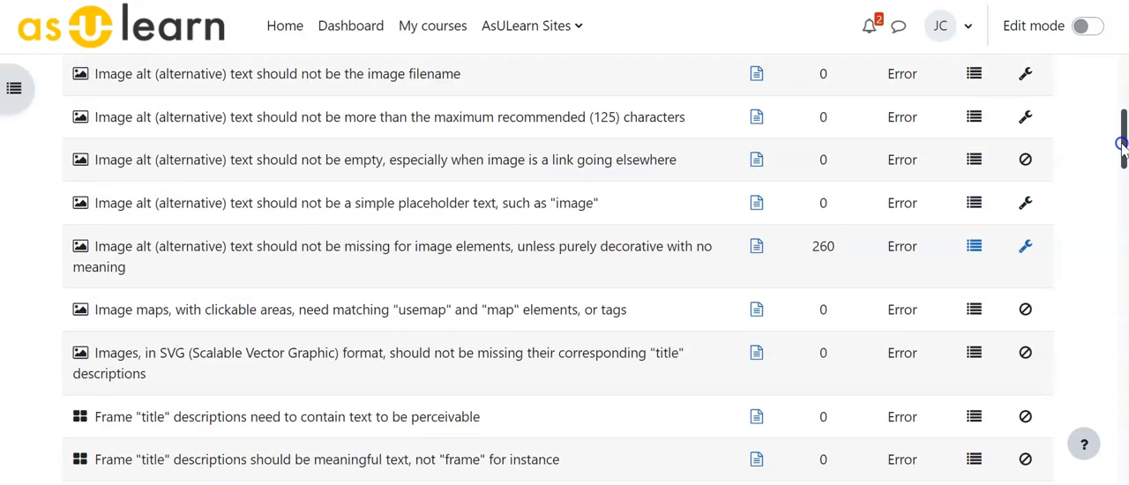
{"action": "scroll", "scroll_direction": "up", "scroll_amount": 3}
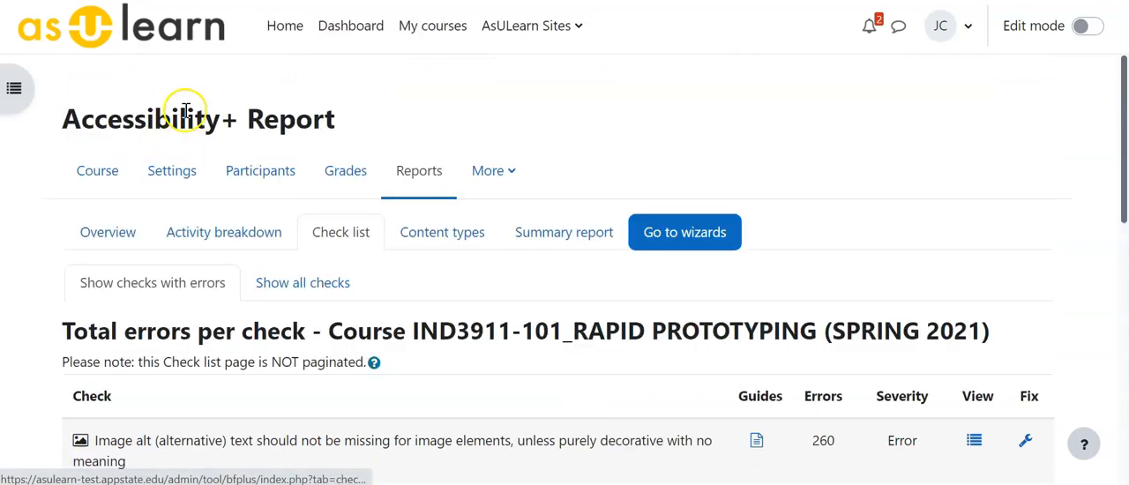
{"action": "mouse_move", "coordinate": [1082, 92]}
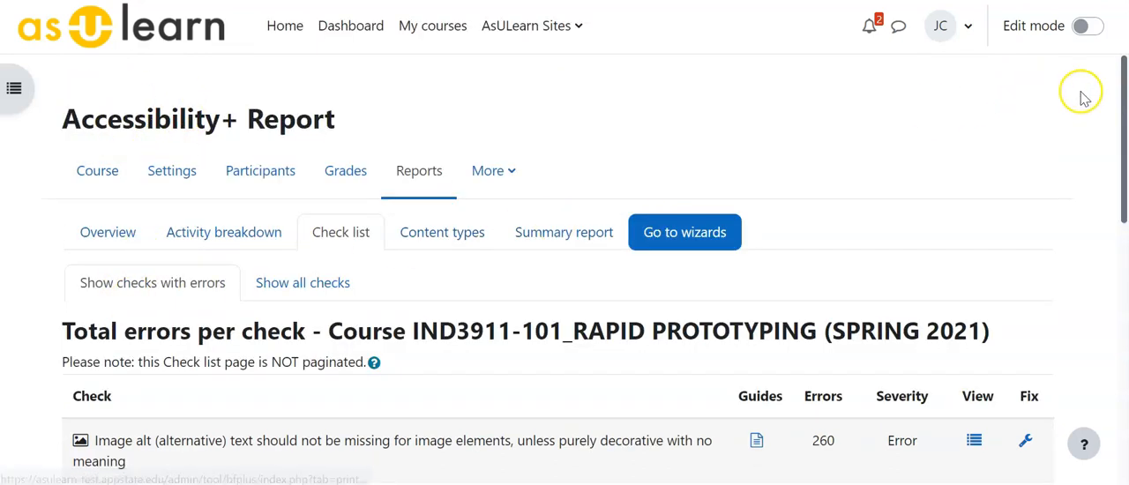
{"action": "scroll", "scroll_direction": "down", "scroll_amount": 3}
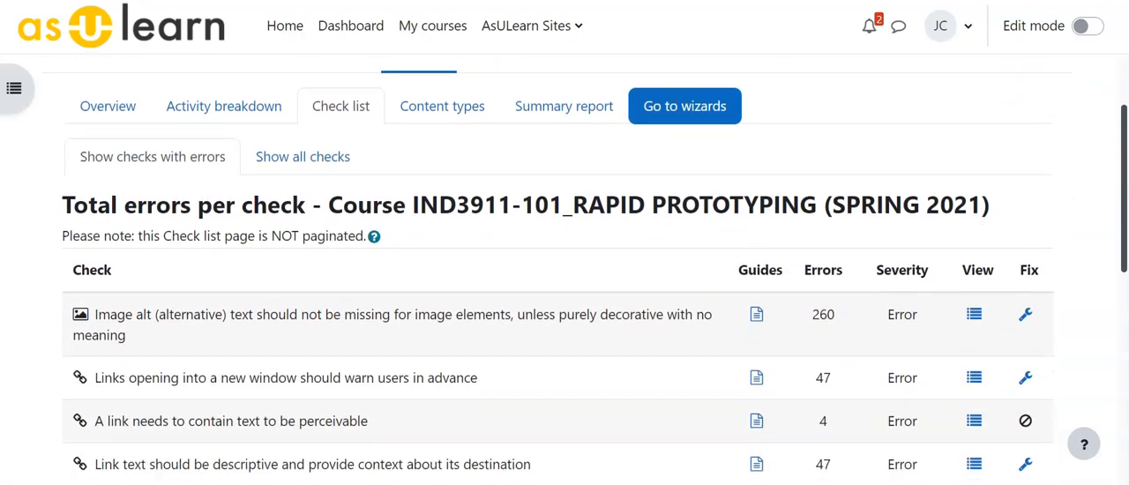
{"action": "scroll", "scroll_direction": "down", "scroll_amount": 3}
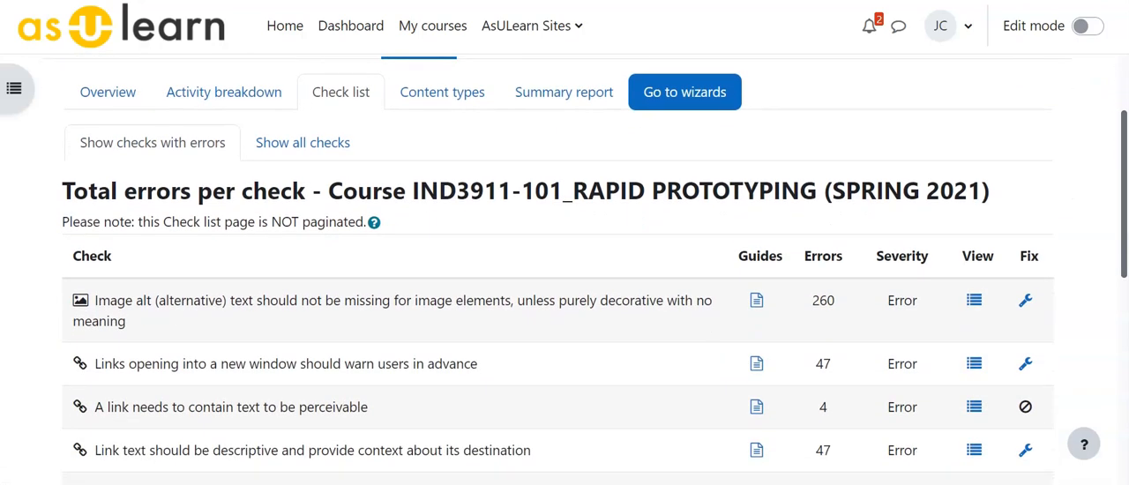
{"action": "mouse_move", "coordinate": [1025, 300]}
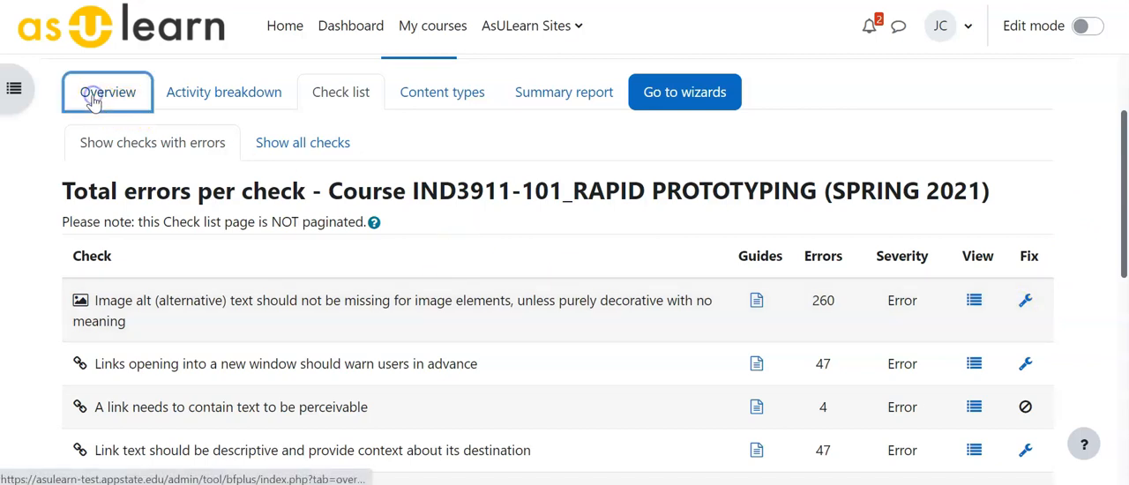
- View the Overview summary of the Accessibility+ Report, reading through its report links and totals
{"action": "left_click", "coordinate": [106, 92]}
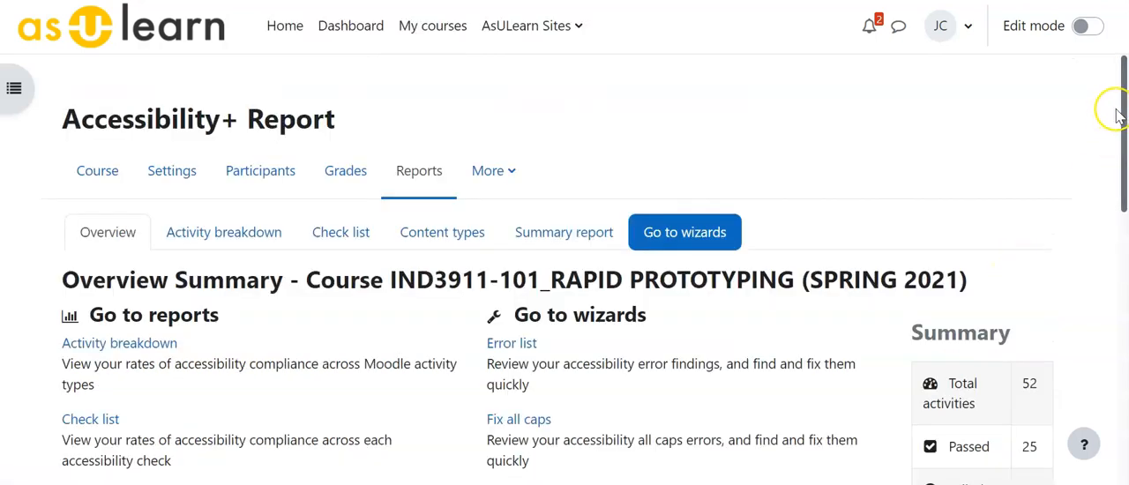
{"action": "scroll", "scroll_direction": "down", "scroll_amount": 3}
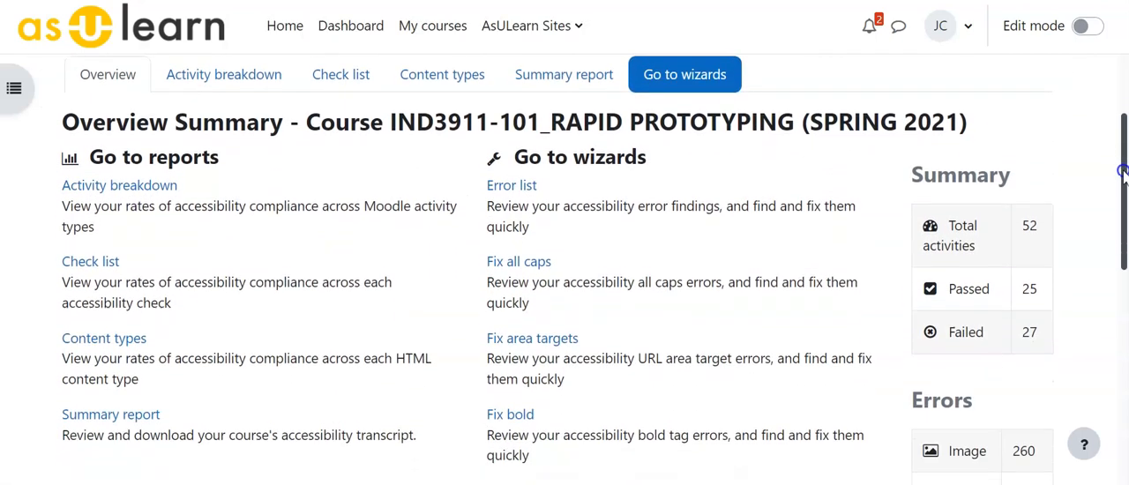
{"action": "scroll", "scroll_direction": "down", "scroll_amount": 3}
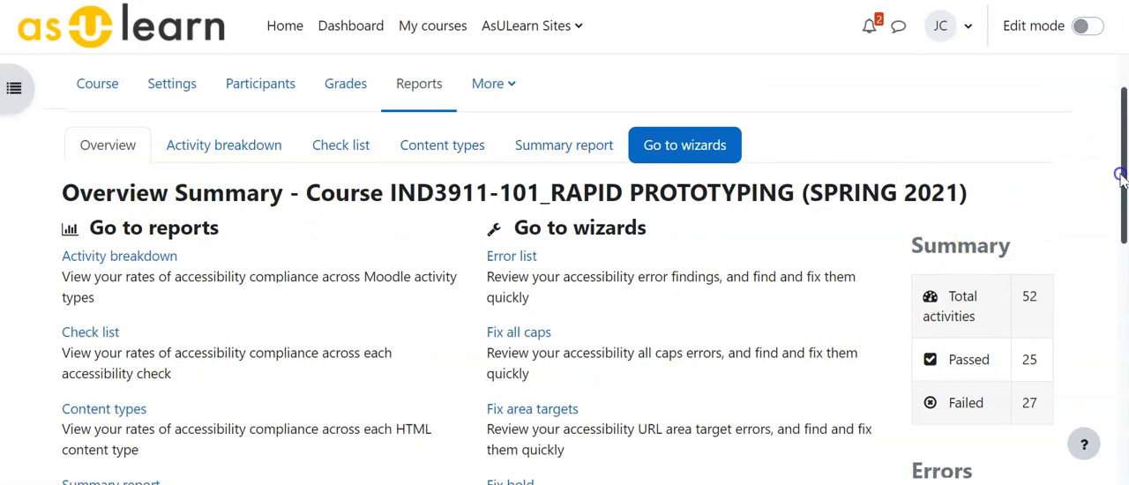
{"action": "scroll", "scroll_direction": "down", "scroll_amount": 3}
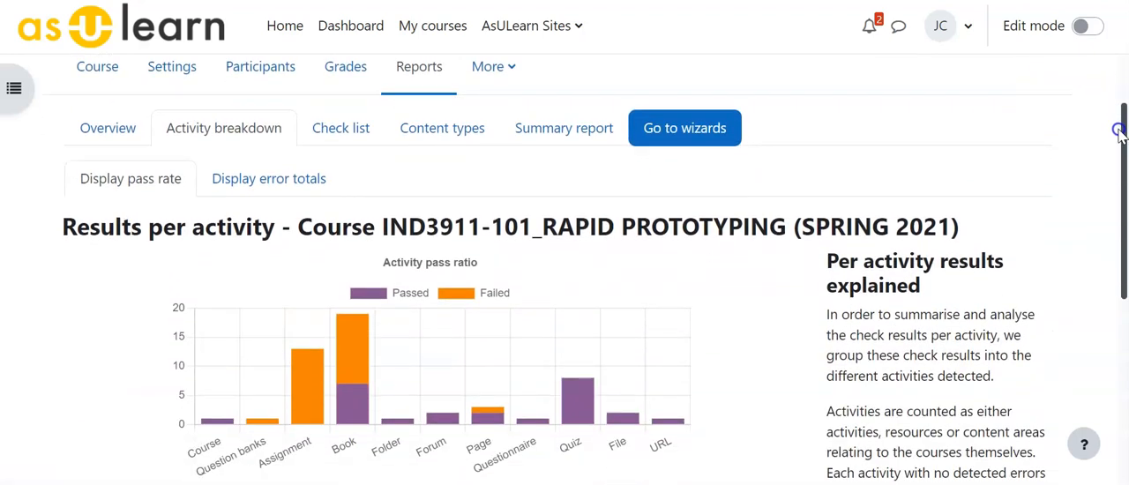
- Review the Activity pass ratio chart, where Assignment and Book show the most failed activities
{"action": "scroll", "scroll_direction": "down", "scroll_amount": 3}
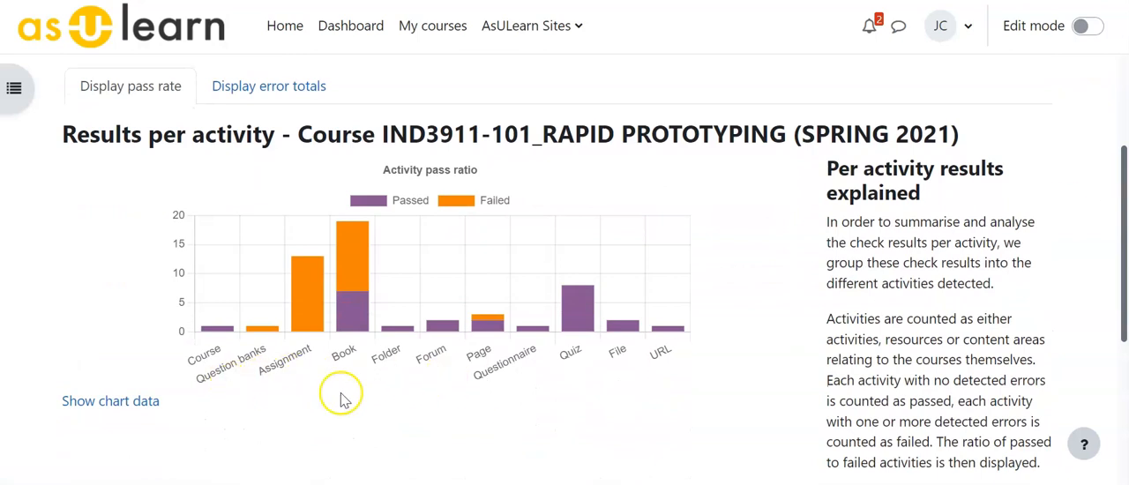
{"action": "mouse_move", "coordinate": [547, 304]}
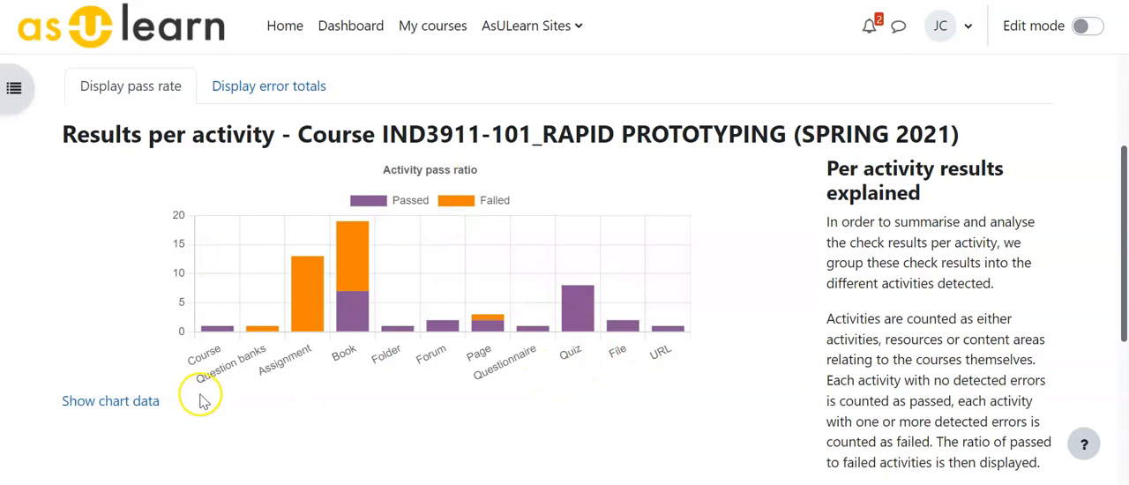
{"action": "mouse_move", "coordinate": [291, 379]}
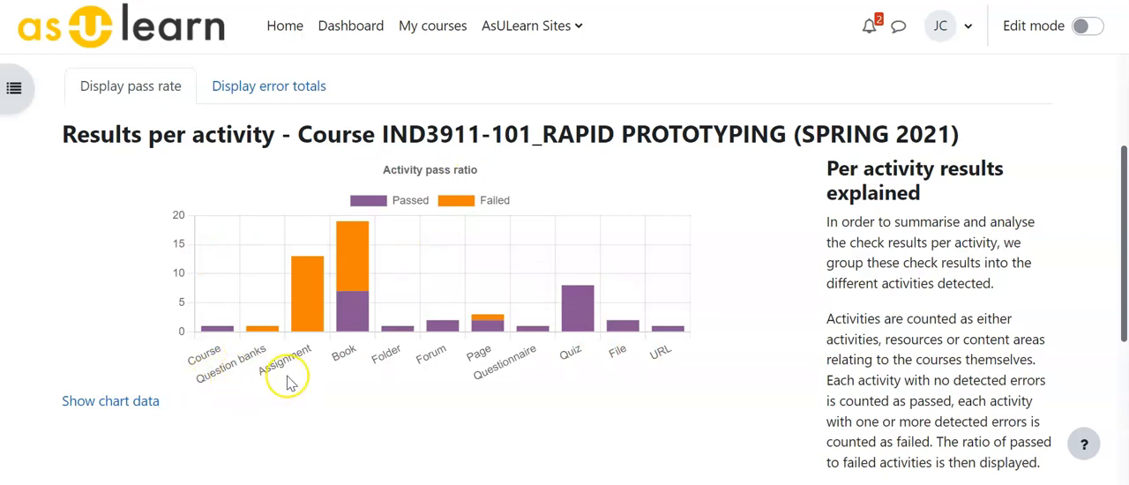
{"action": "mouse_move", "coordinate": [321, 204]}
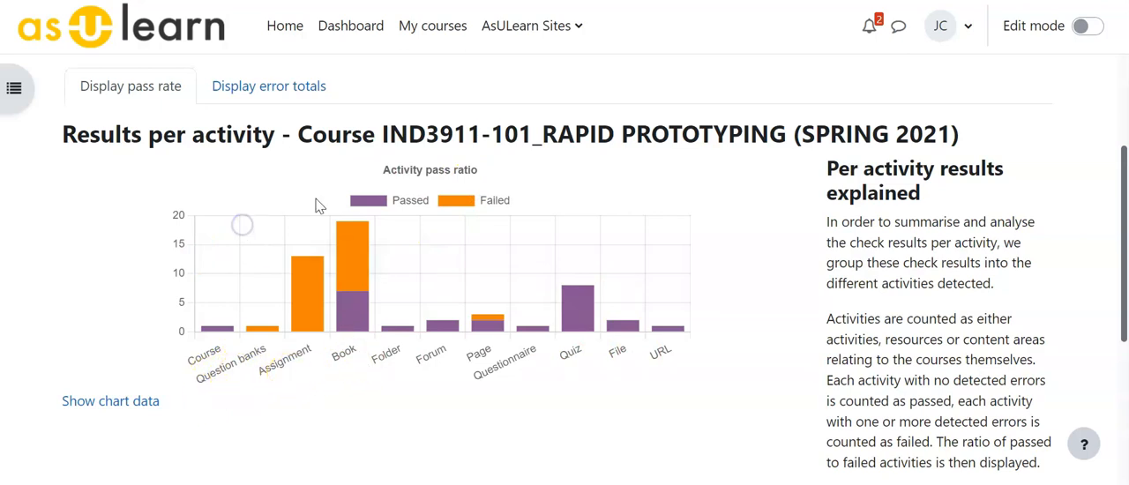
{"action": "scroll", "scroll_direction": "down", "scroll_amount": 3}
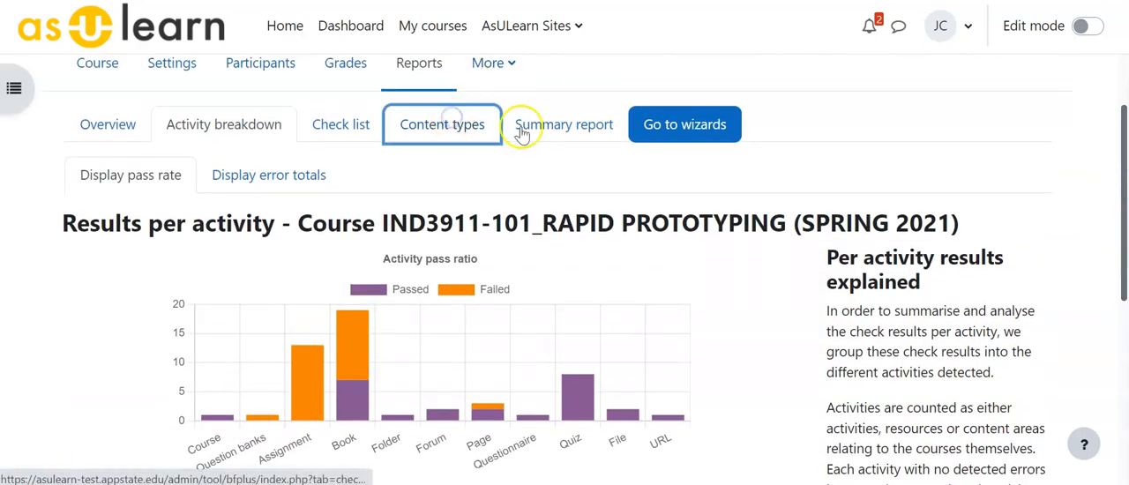
- View results per content type, where Text and Link have the most failed instances
{"action": "left_click", "coordinate": [441, 124]}
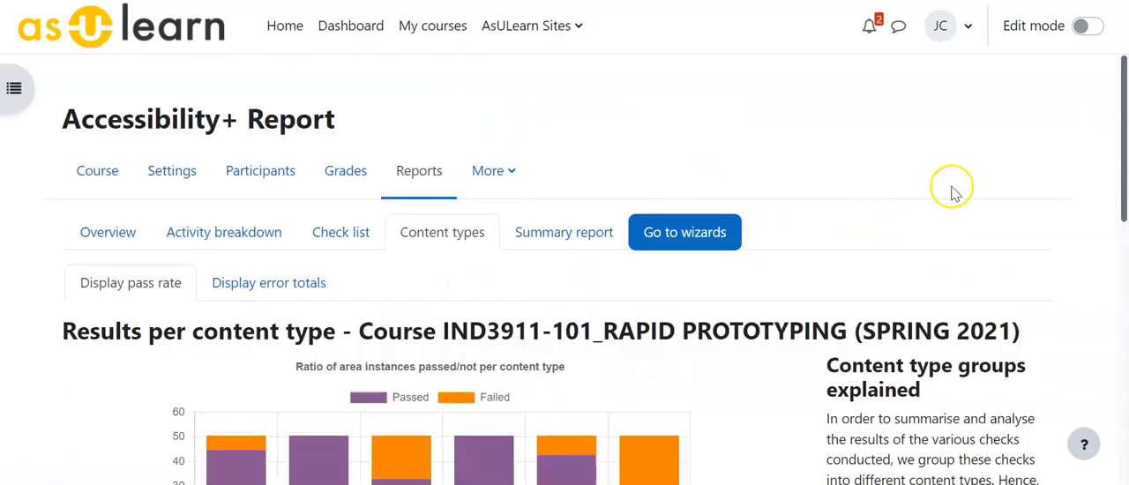
{"action": "scroll", "scroll_direction": "down", "scroll_amount": 3}
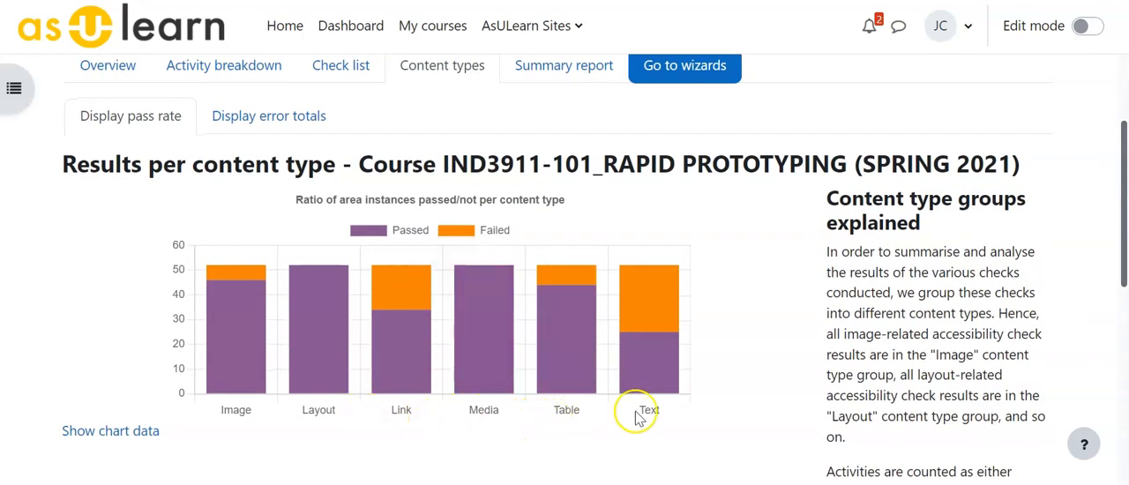
{"action": "mouse_move", "coordinate": [491, 336]}
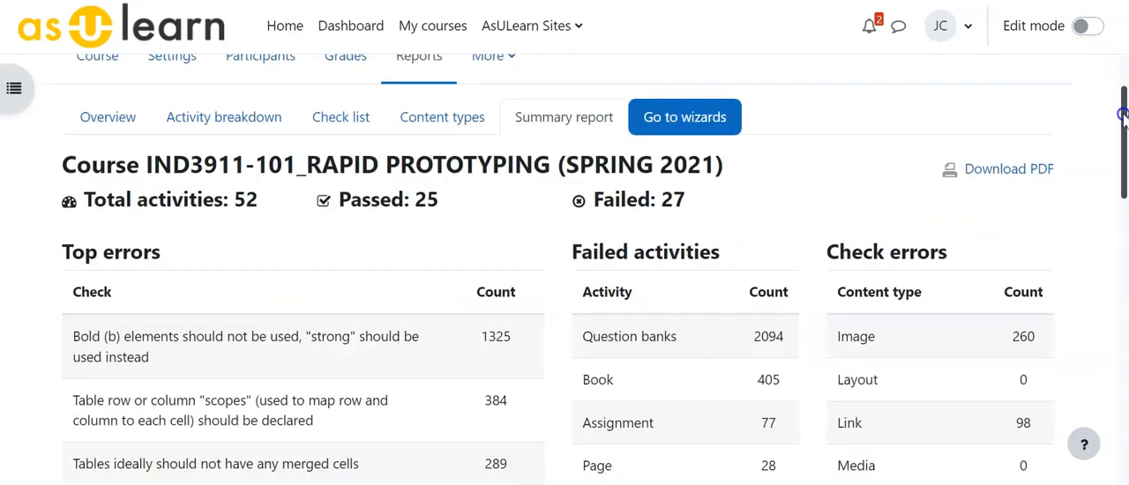
- Read the summary report's Top errors, Failed activities and Check errors tables
{"action": "scroll", "scroll_direction": "down", "scroll_amount": 3}
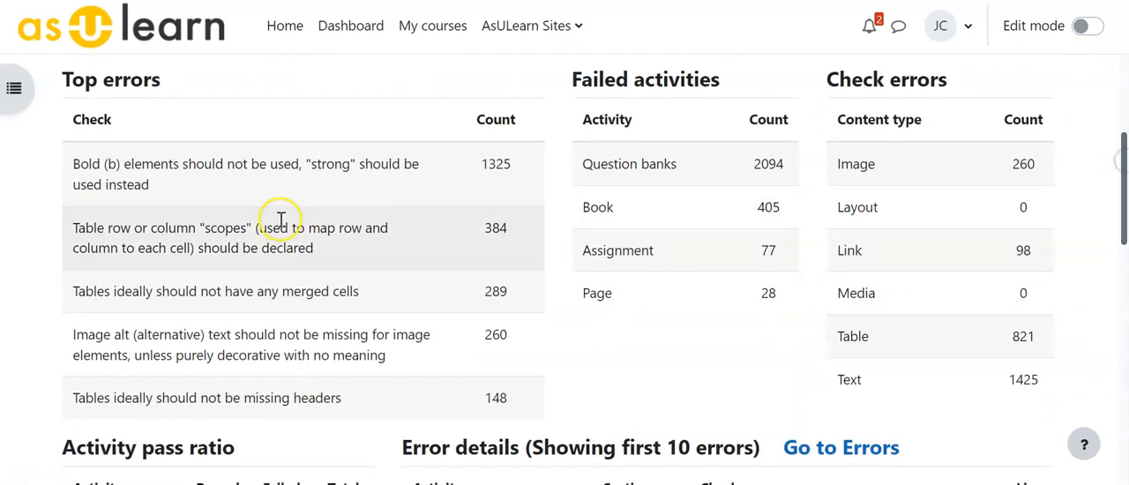
{"action": "mouse_move", "coordinate": [498, 155]}
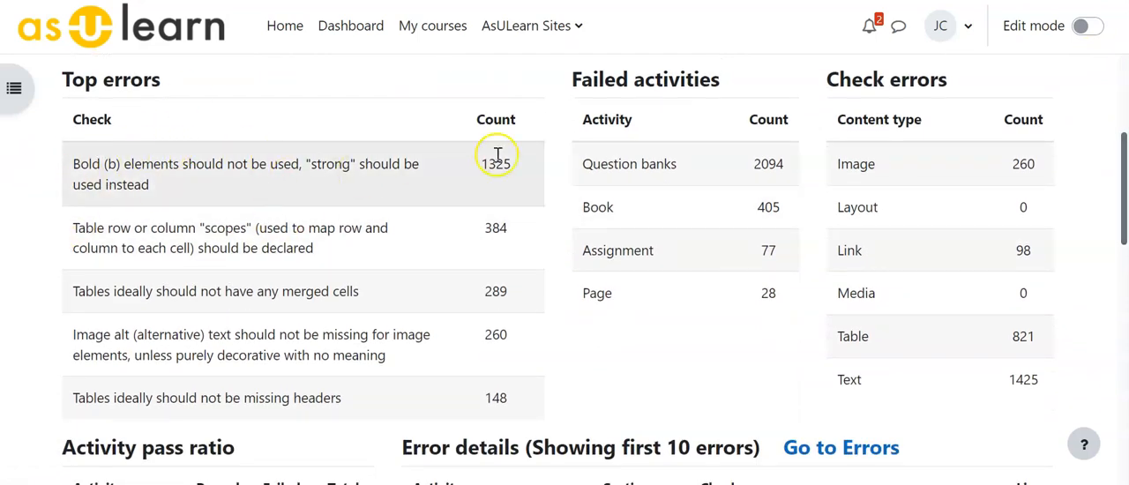
{"action": "mouse_move", "coordinate": [621, 226]}
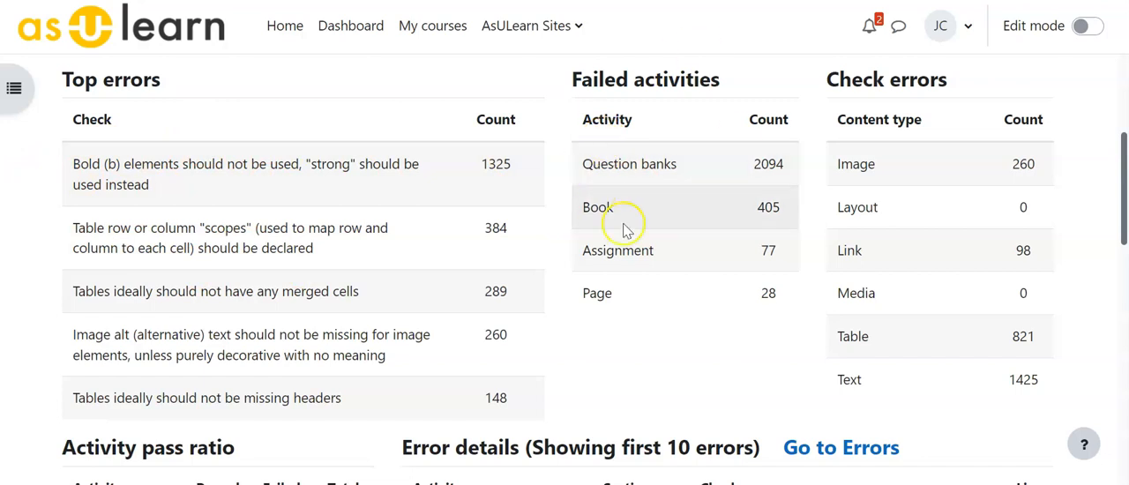
{"action": "mouse_move", "coordinate": [1037, 240]}
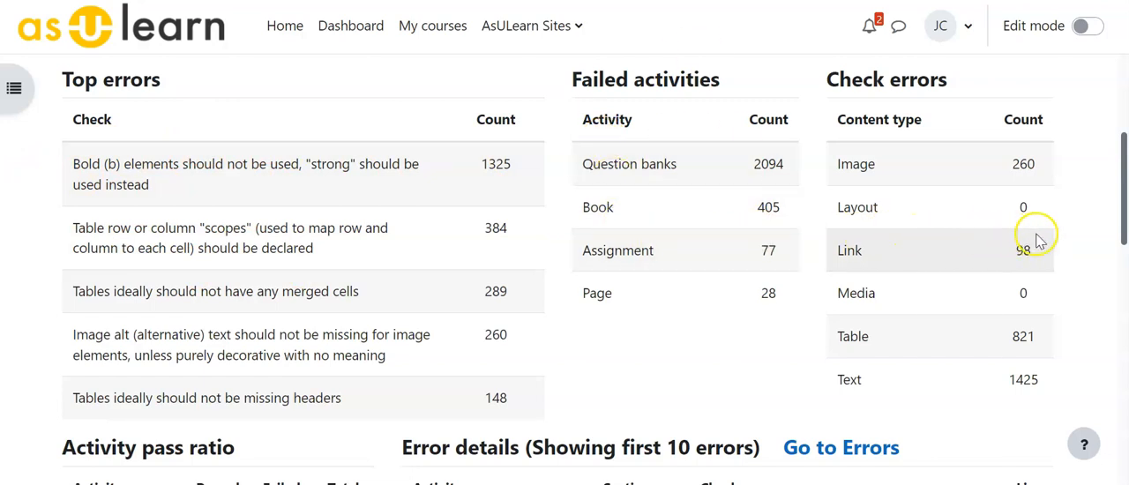